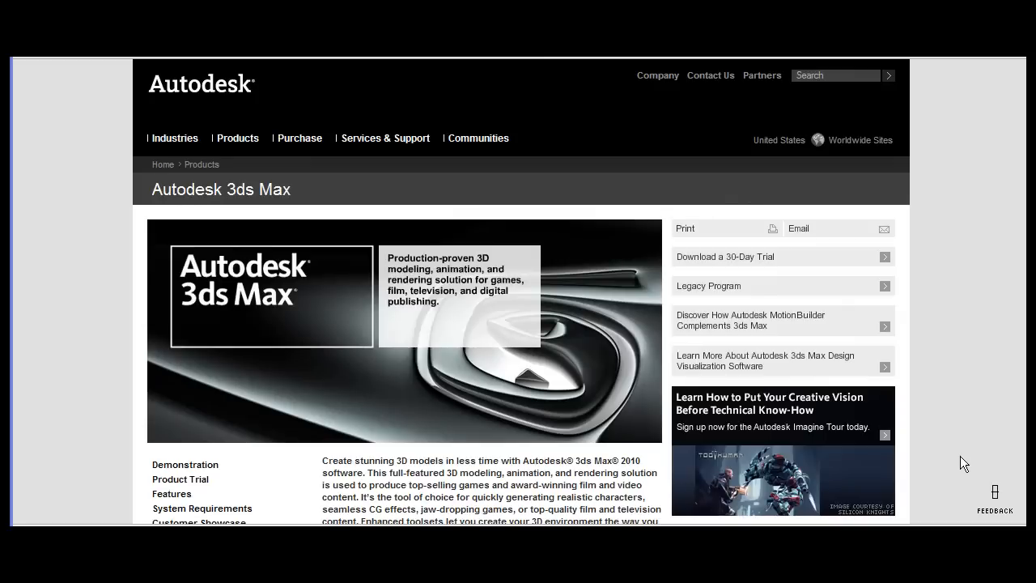
mouse_move(551, 451)
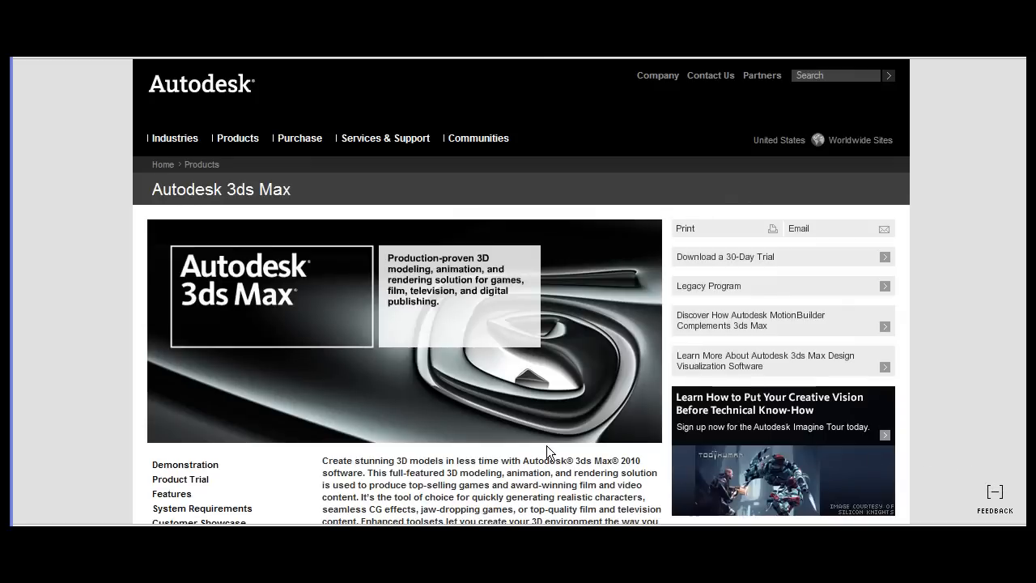